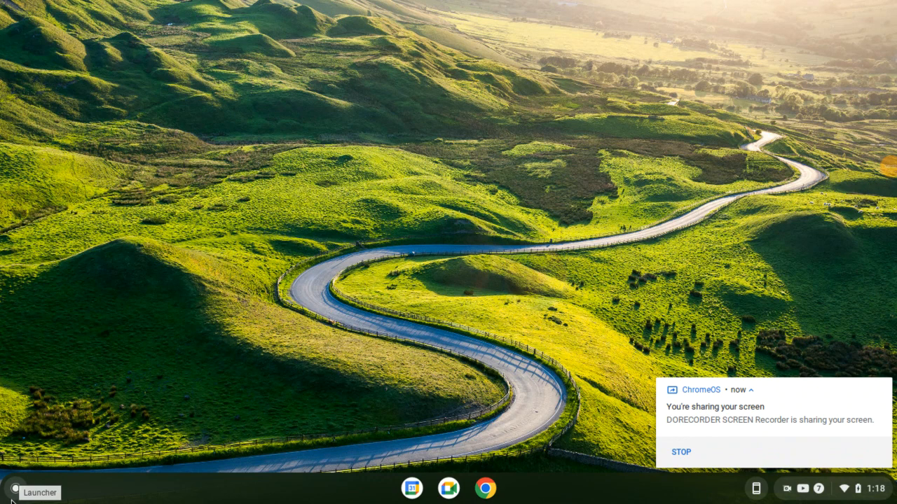
Close the frozen Roblox app from its not-responding dialog and bring up the app list
{"action": "left_click", "coordinate": [15, 493]}
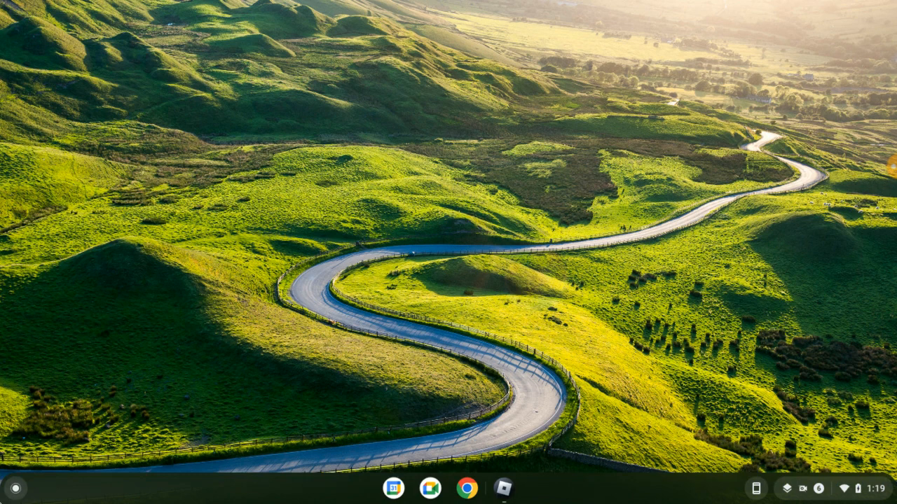
{"action": "mouse_move", "coordinate": [731, 499]}
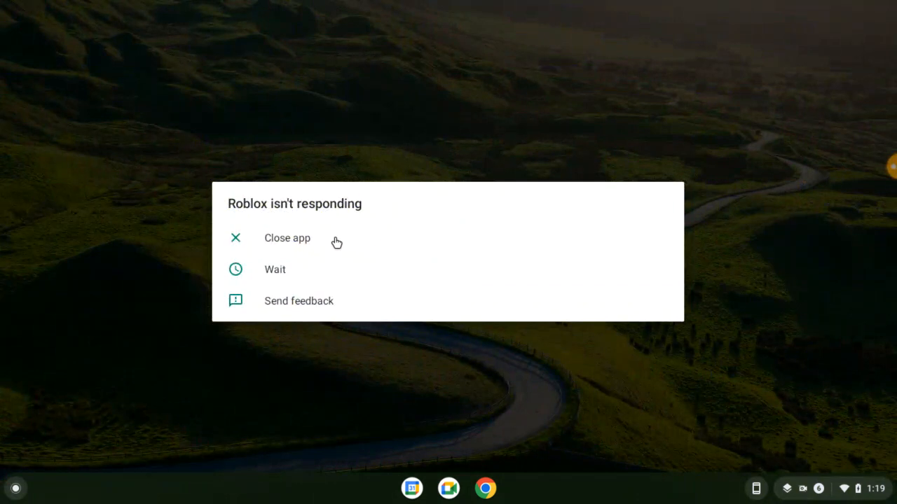
{"action": "mouse_move", "coordinate": [285, 274]}
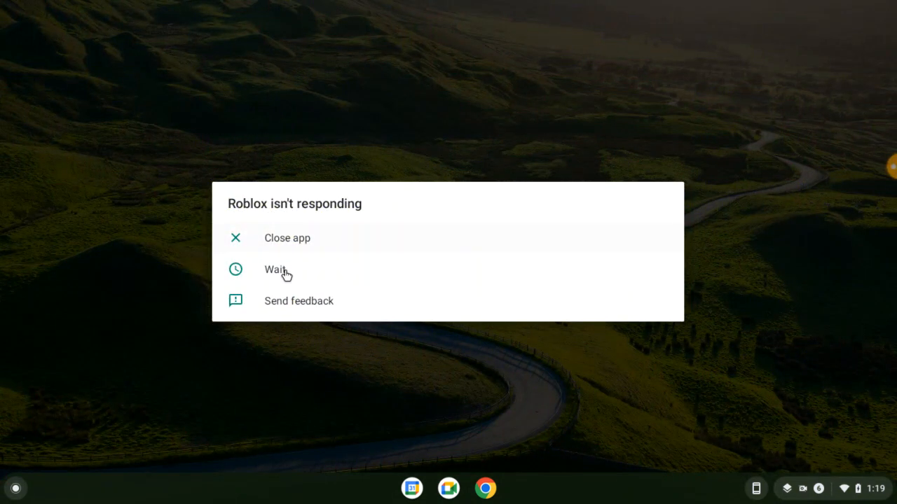
{"action": "left_click", "coordinate": [275, 270]}
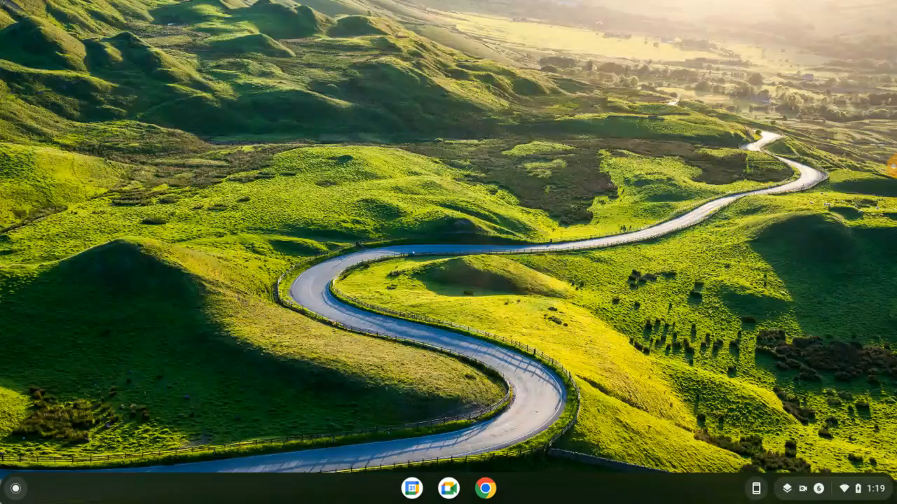
{"action": "left_click", "coordinate": [15, 488]}
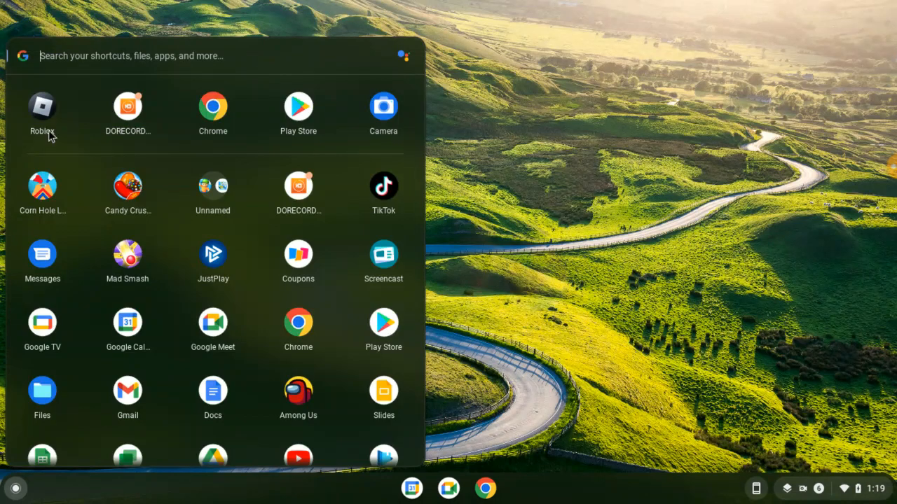
{"action": "mouse_move", "coordinate": [73, 114]}
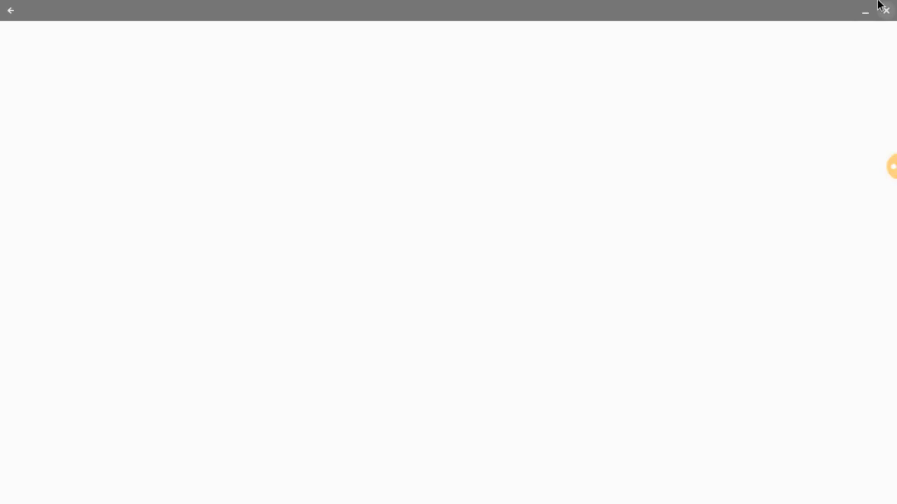
{"action": "mouse_move", "coordinate": [882, 240]}
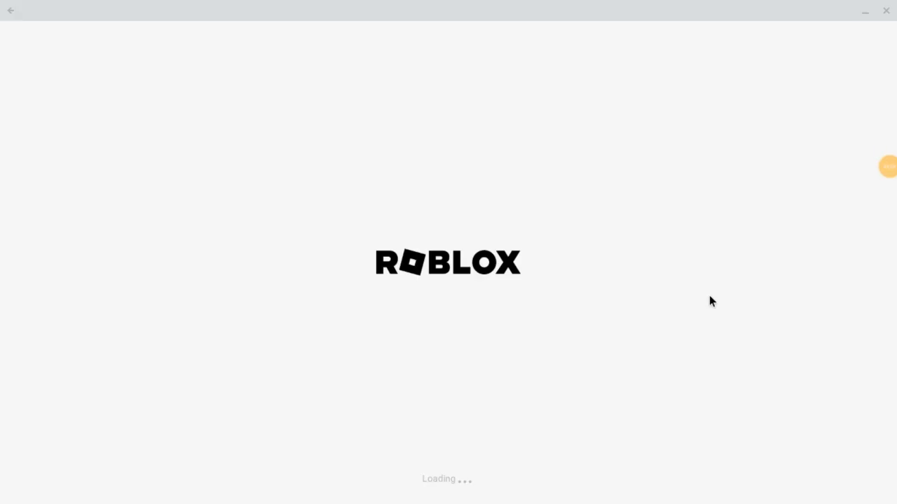
{"action": "mouse_move", "coordinate": [774, 238]}
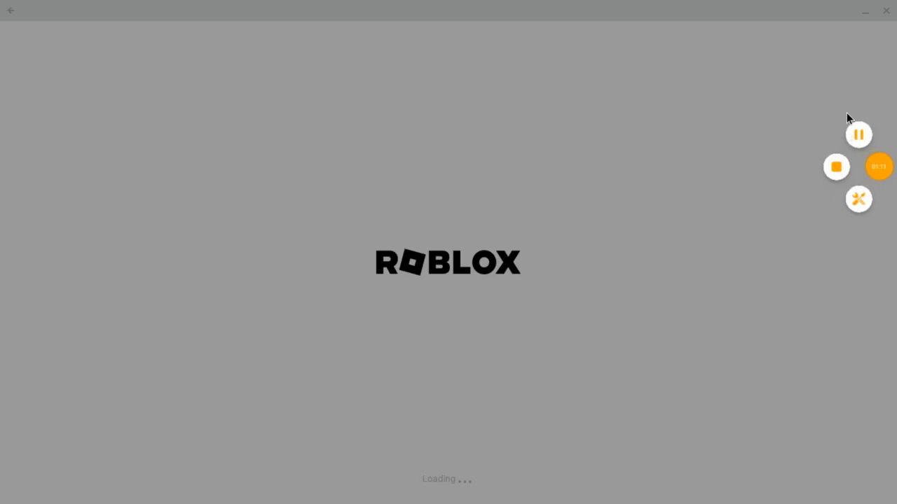
{"action": "mouse_move", "coordinate": [835, 174]}
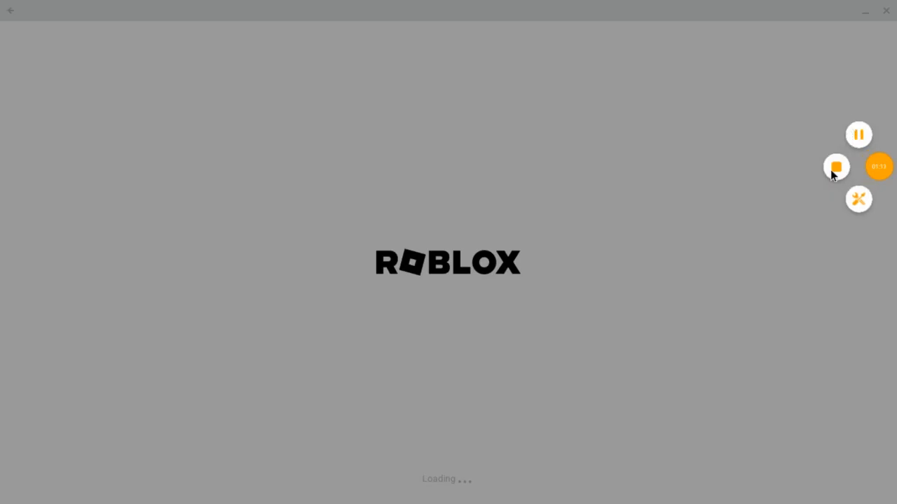